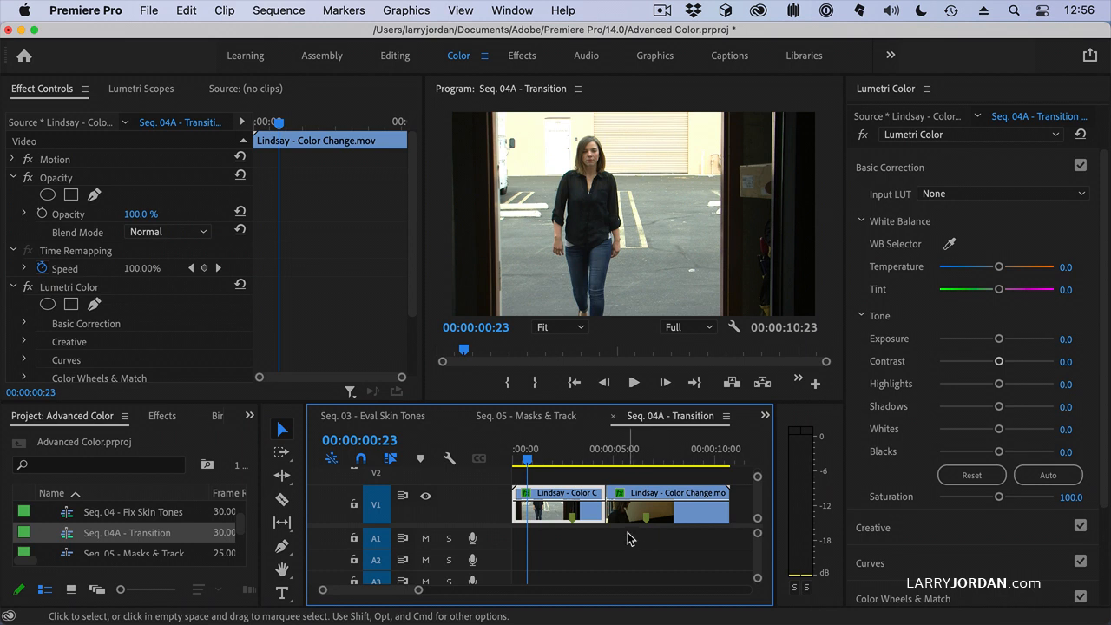
Step: Preview the daylight and studio parts of the clip, then select the daylight shot
left_click(633, 381)
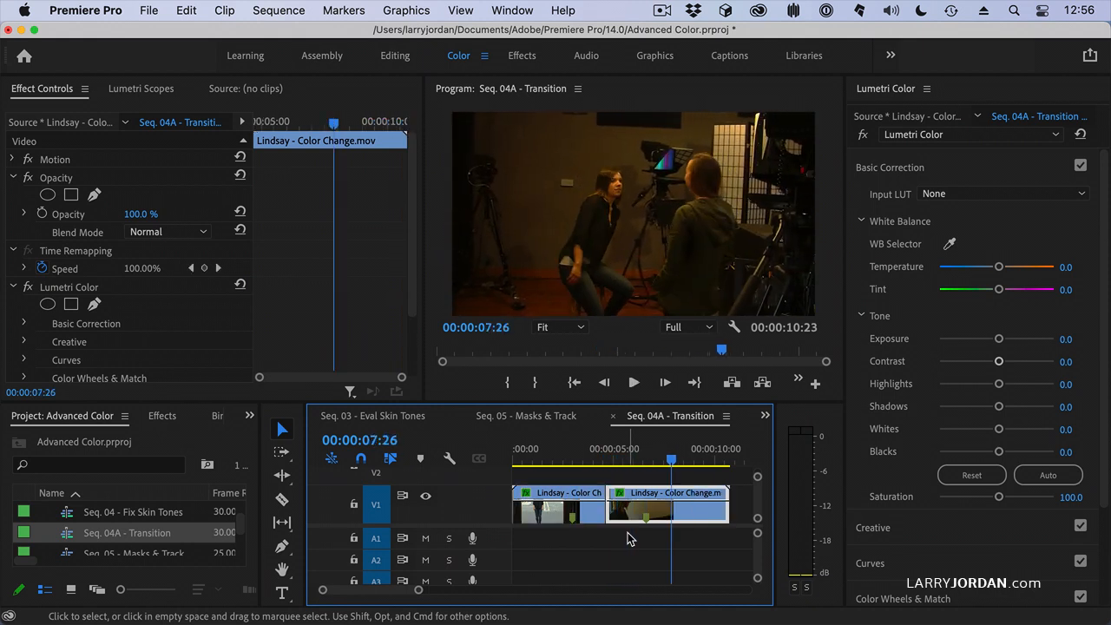
left_click(633, 382)
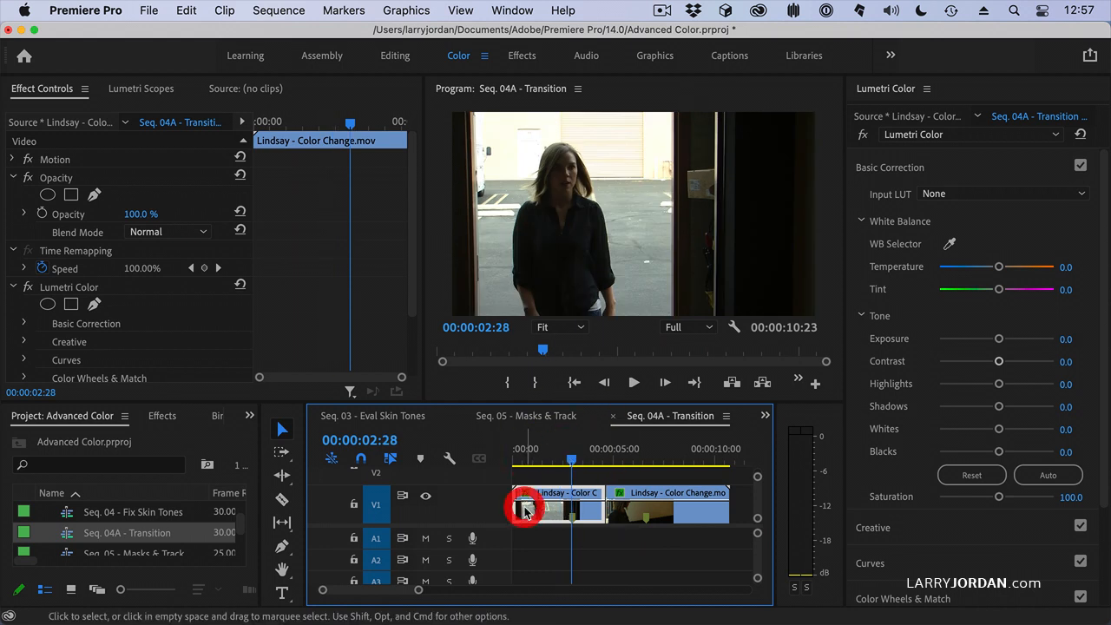
left_click(141, 88)
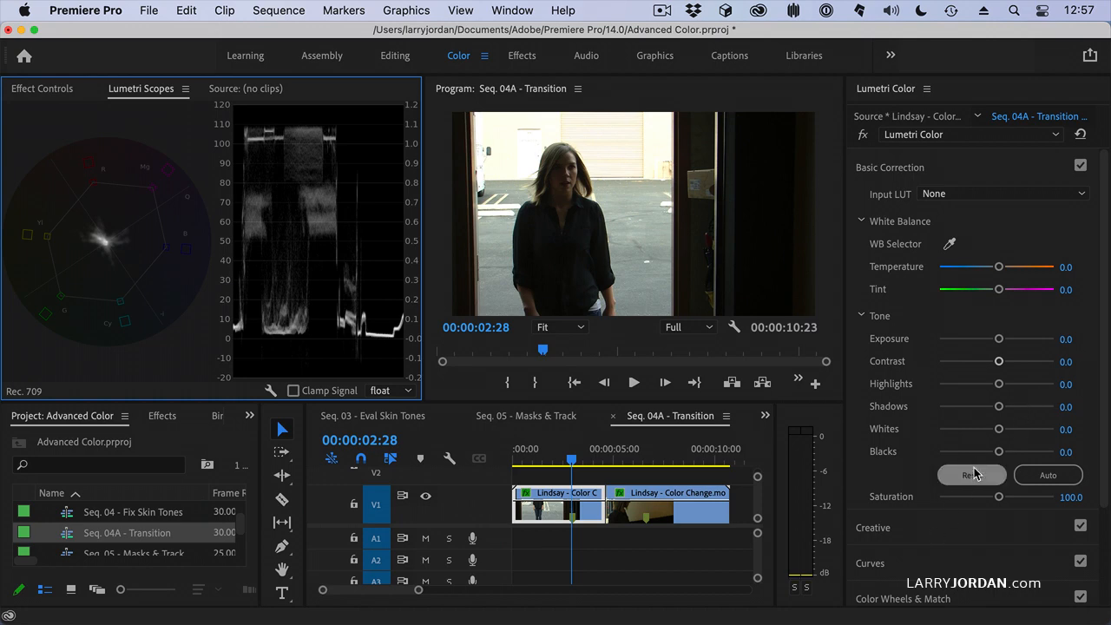
Step: Lower the daylight shot's Whites to -29.3 and Contrast to -100
left_click_drag(998, 428, 985, 428)
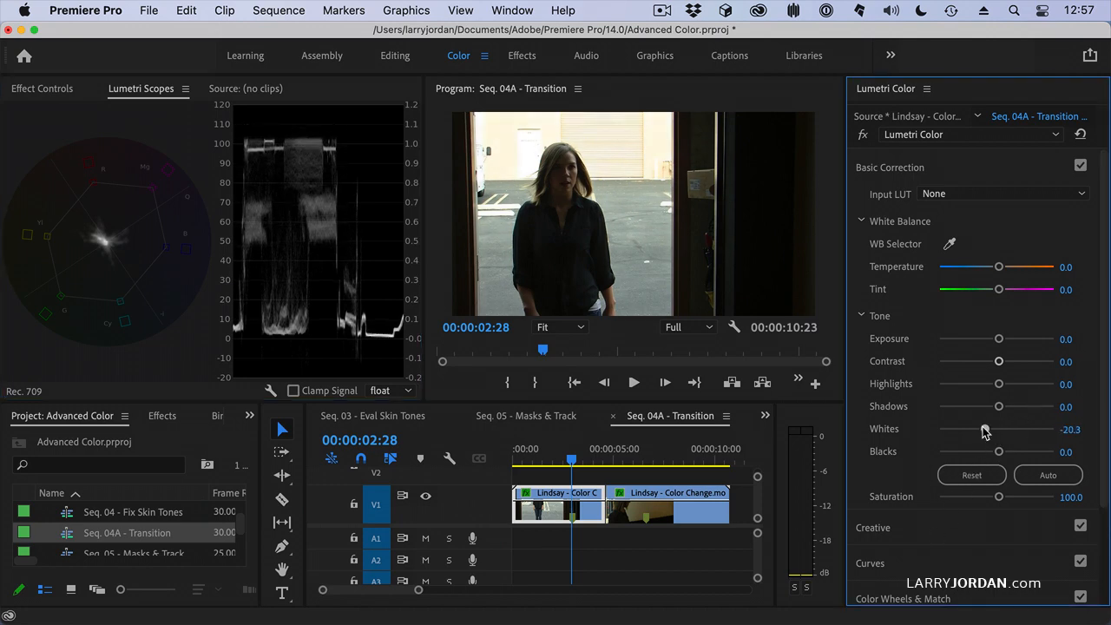
left_click_drag(998, 428, 981, 428)
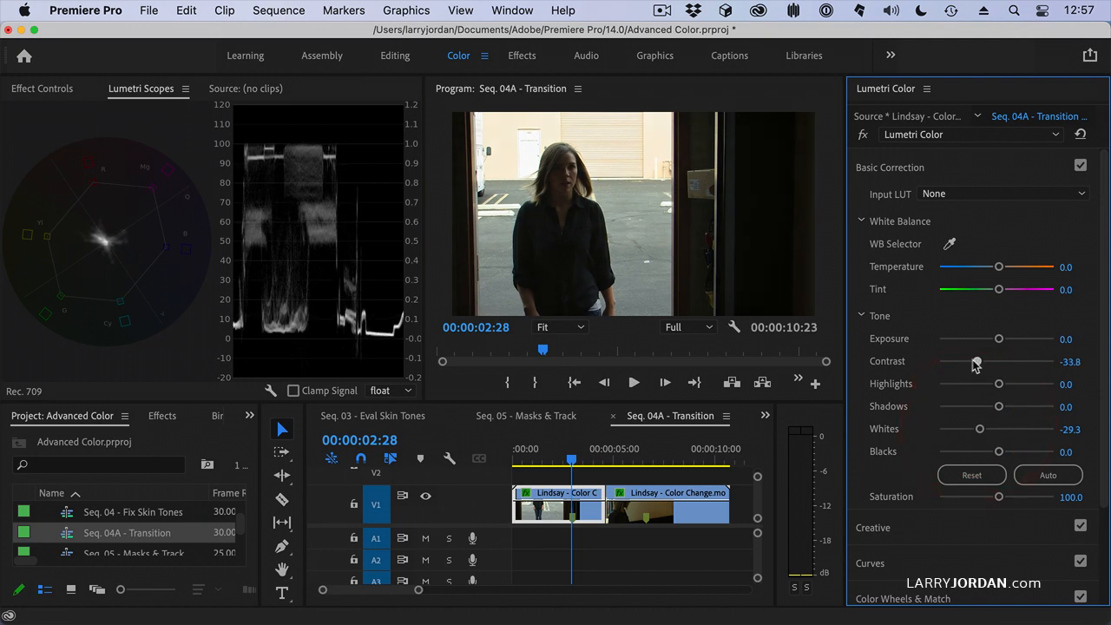
left_click_drag(974, 360, 937, 360)
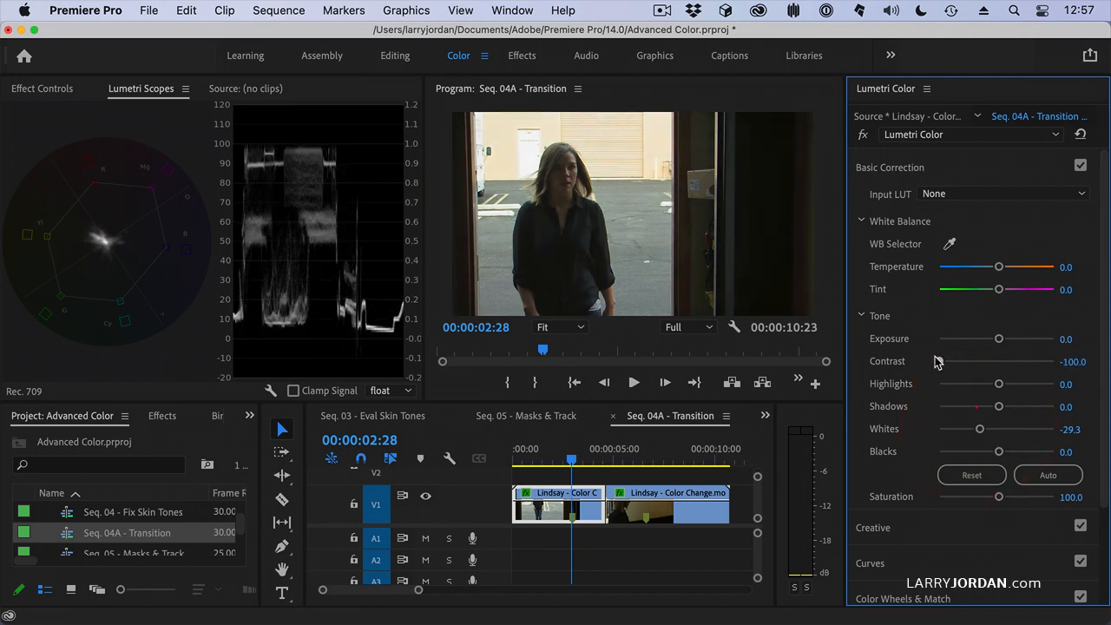
left_click_drag(997, 451, 991, 451)
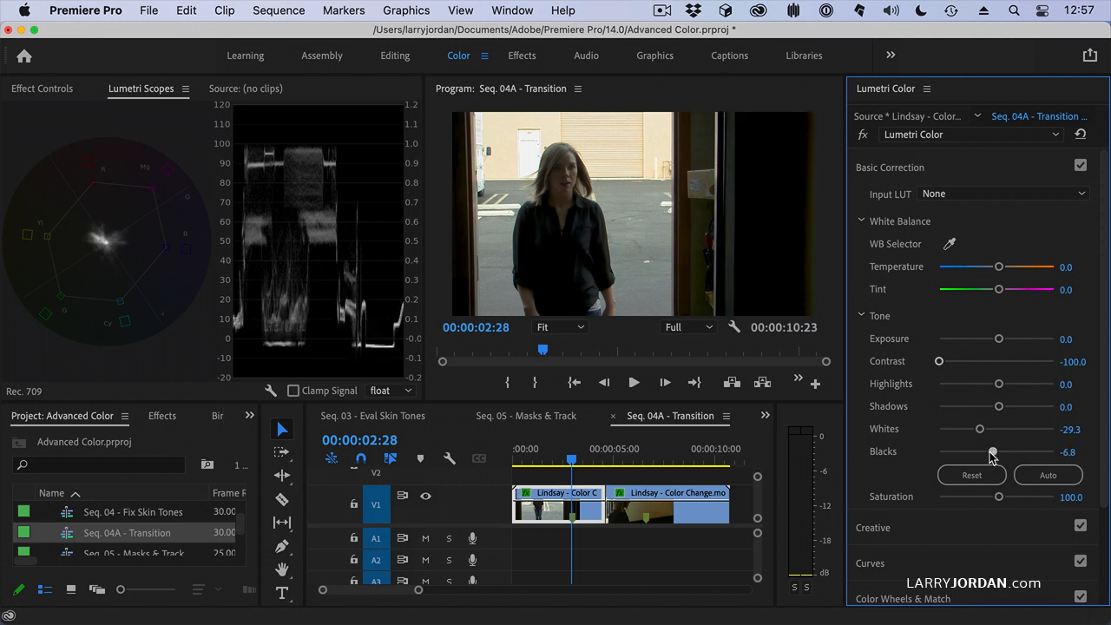
left_click_drag(992, 451, 995, 452)
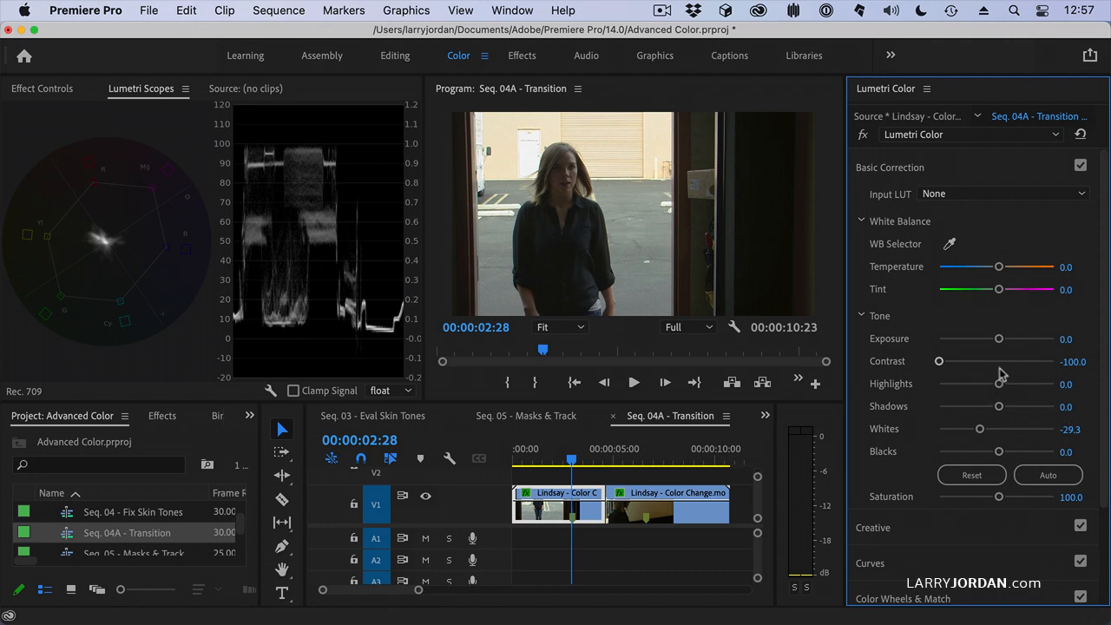
Step: Raise Exposure to 0.5 and lift Blacks to 0.8
left_click_drag(998, 338, 1003, 339)
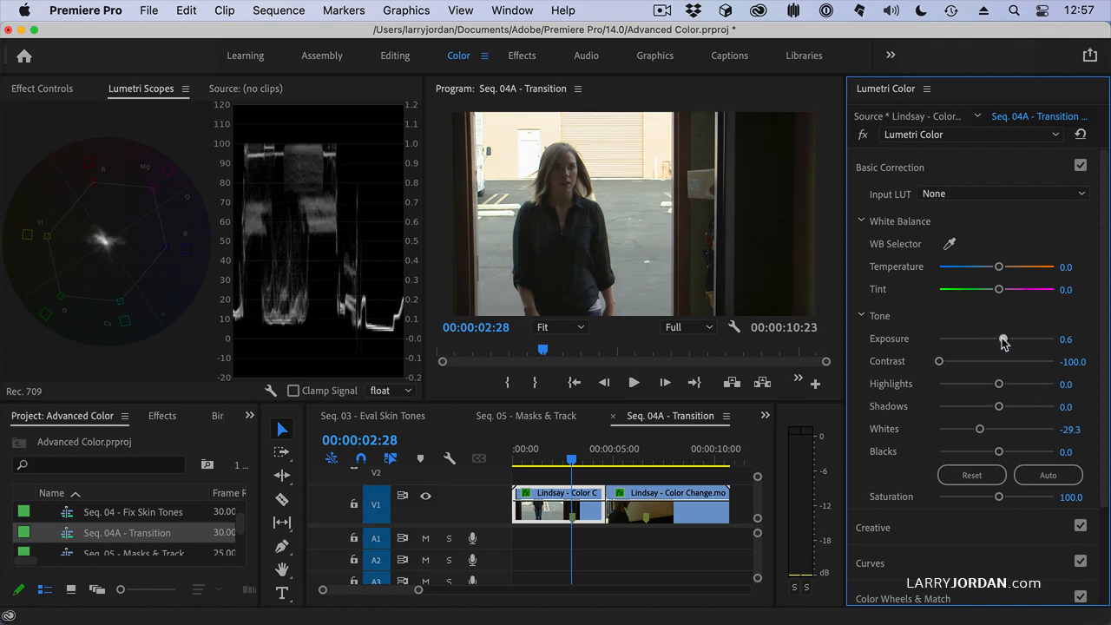
left_click_drag(1007, 338, 1000, 339)
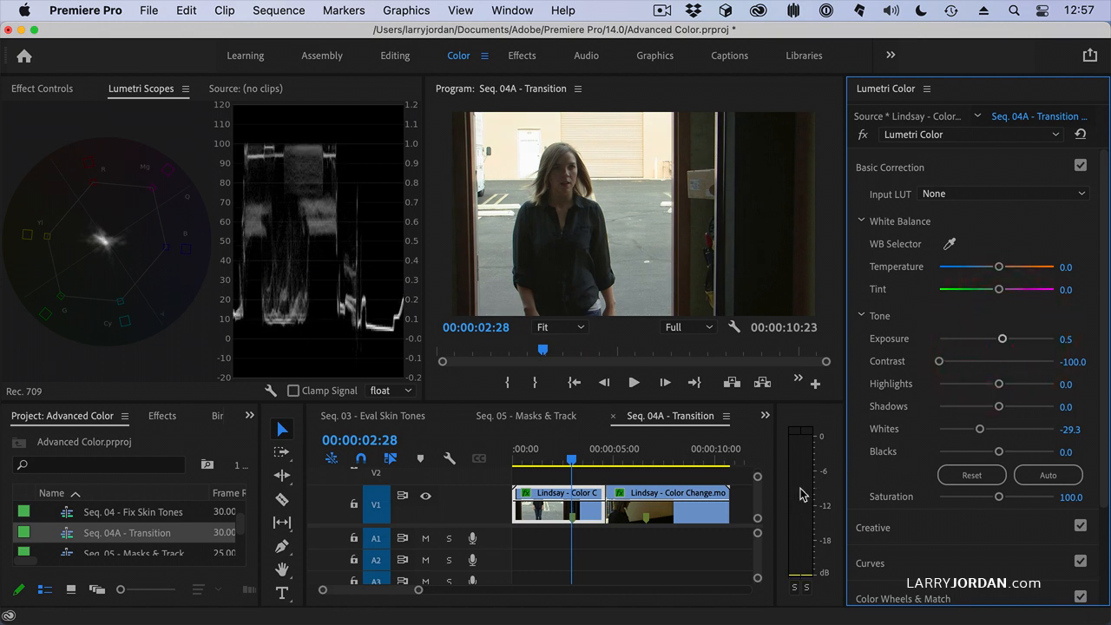
left_click_drag(998, 451, 996, 451)
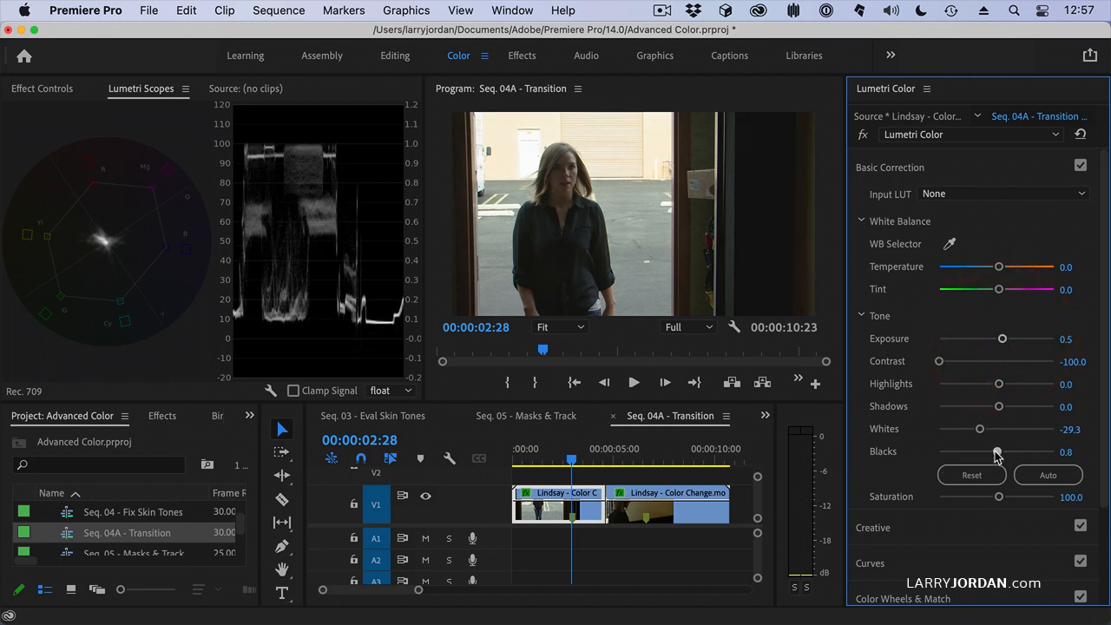
left_click_drag(996, 452, 998, 452)
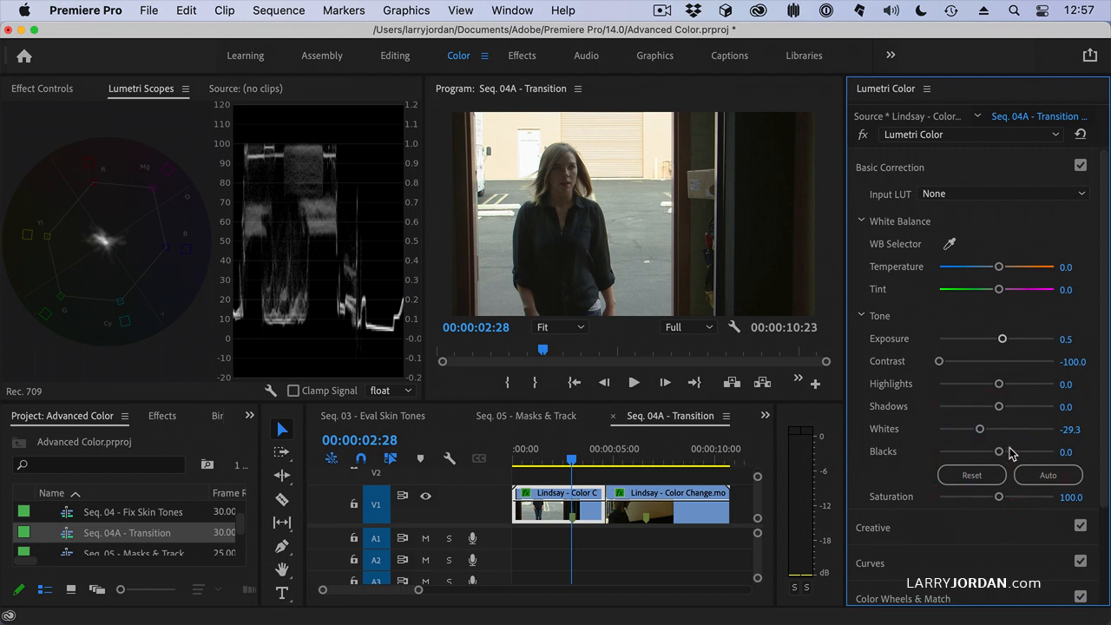
left_click_drag(998, 450, 996, 451)
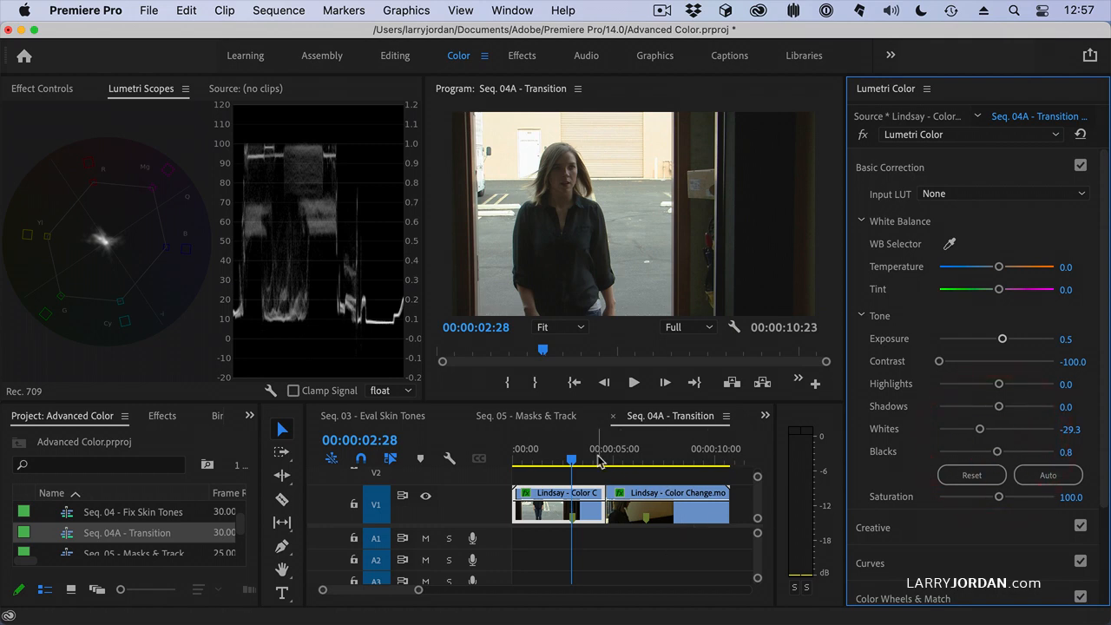
Step: Select the studio shot and show its Effect Controls for the opacity mask
left_click(681, 449)
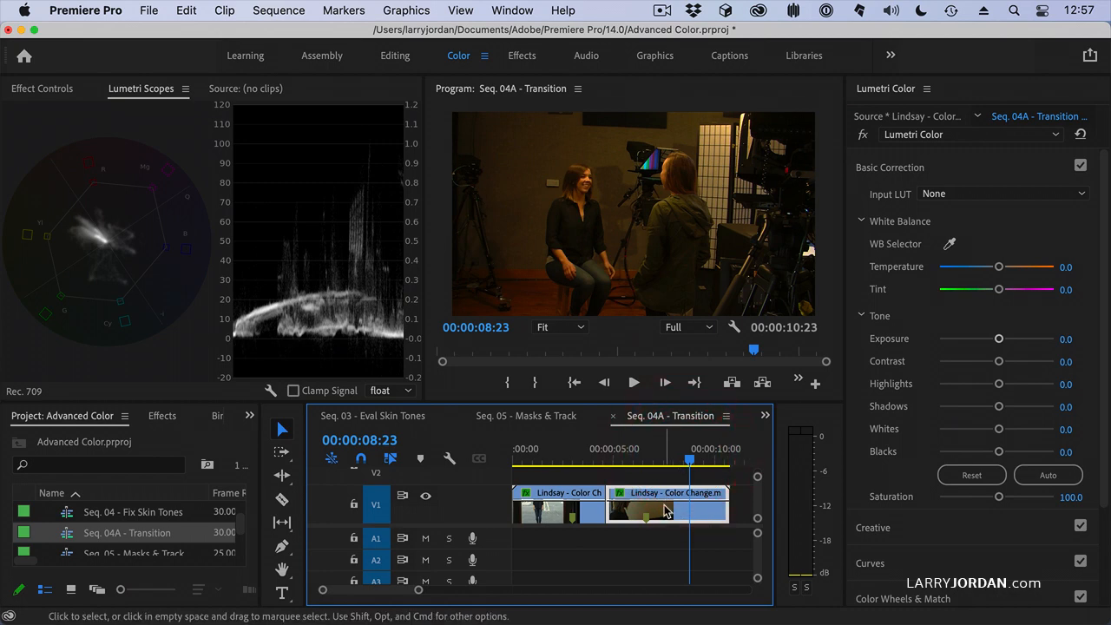
mouse_move(573, 143)
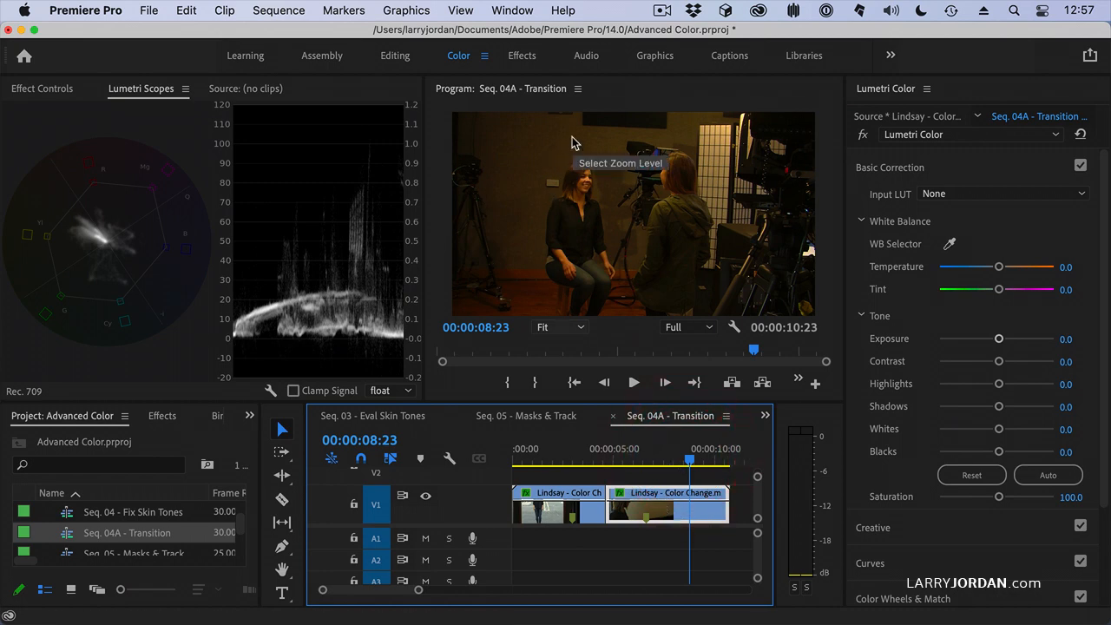
mouse_move(586, 195)
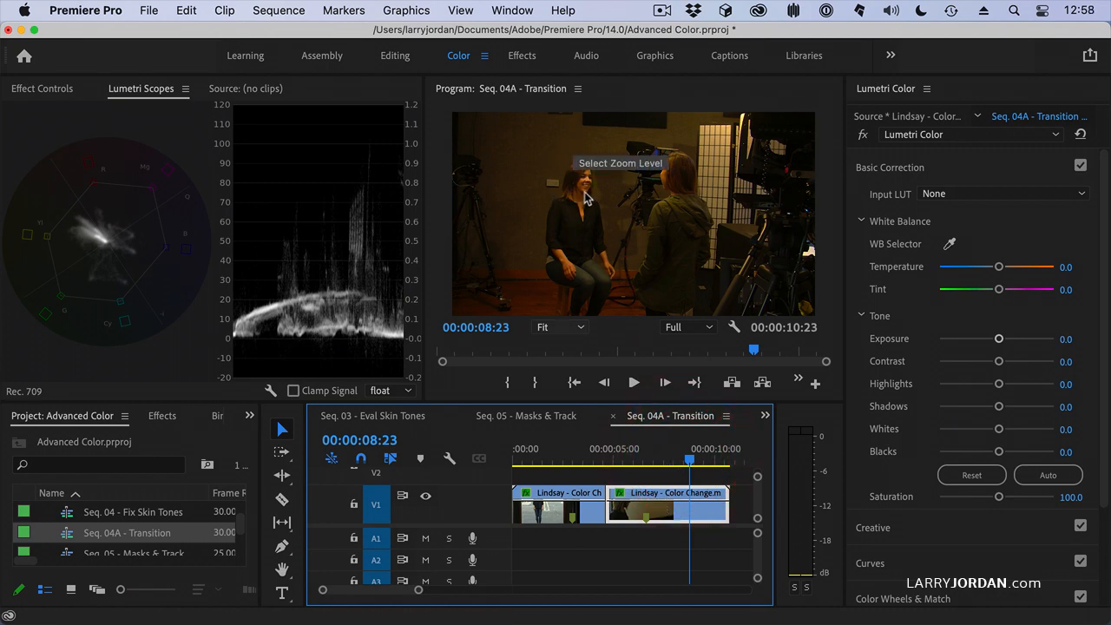
mouse_move(31, 89)
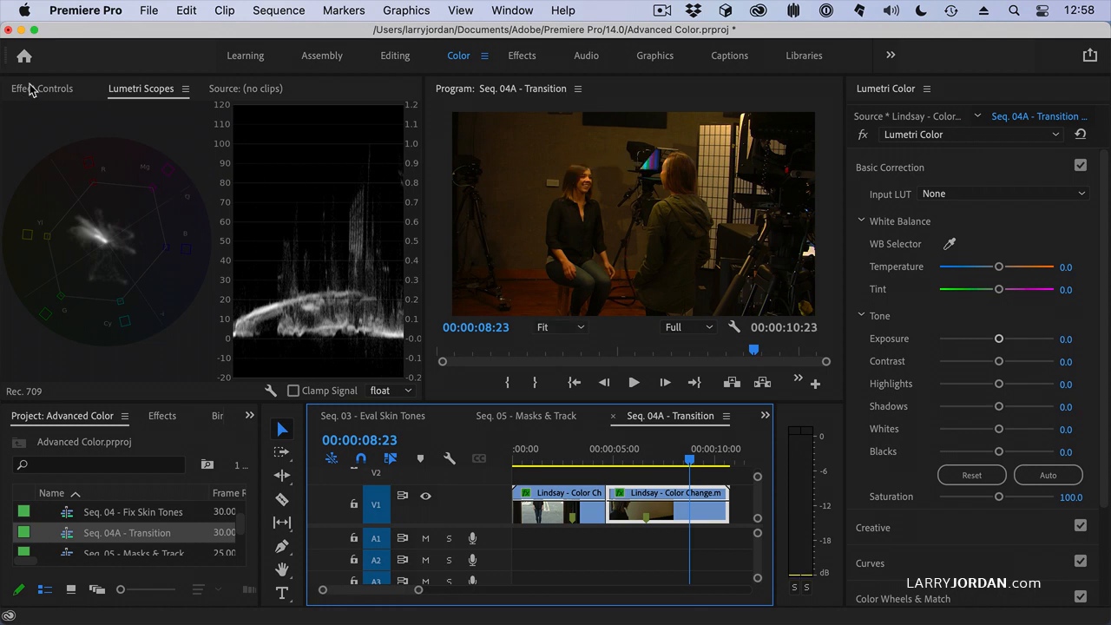
left_click(42, 88)
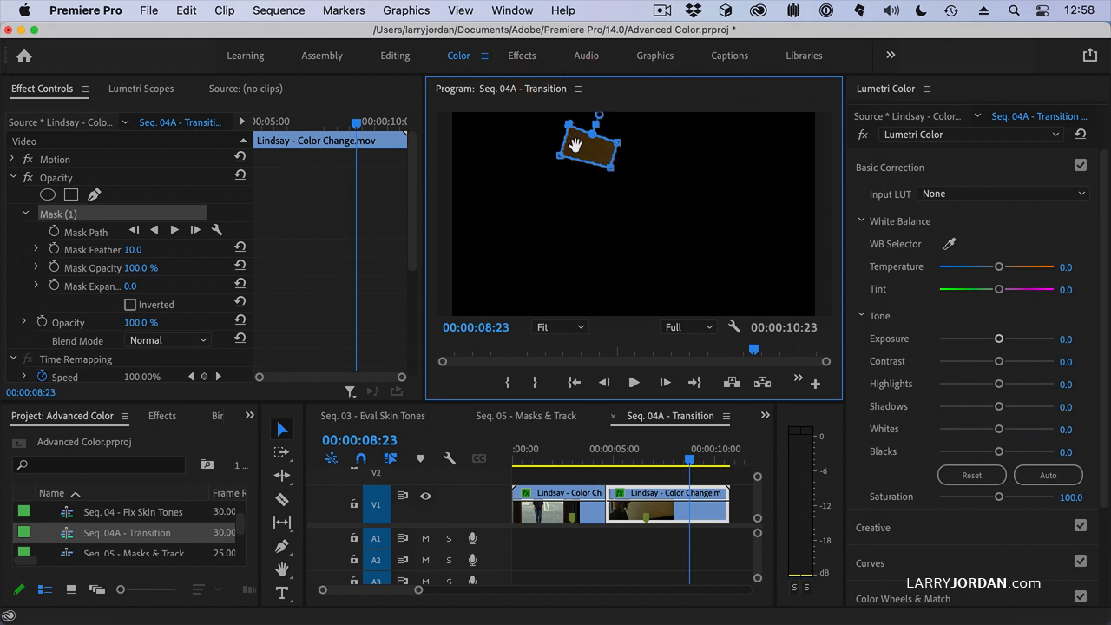
Step: Expand Color Wheels & Match in Lumetri, then return to the studio shot's Effect Controls
left_click(141, 88)
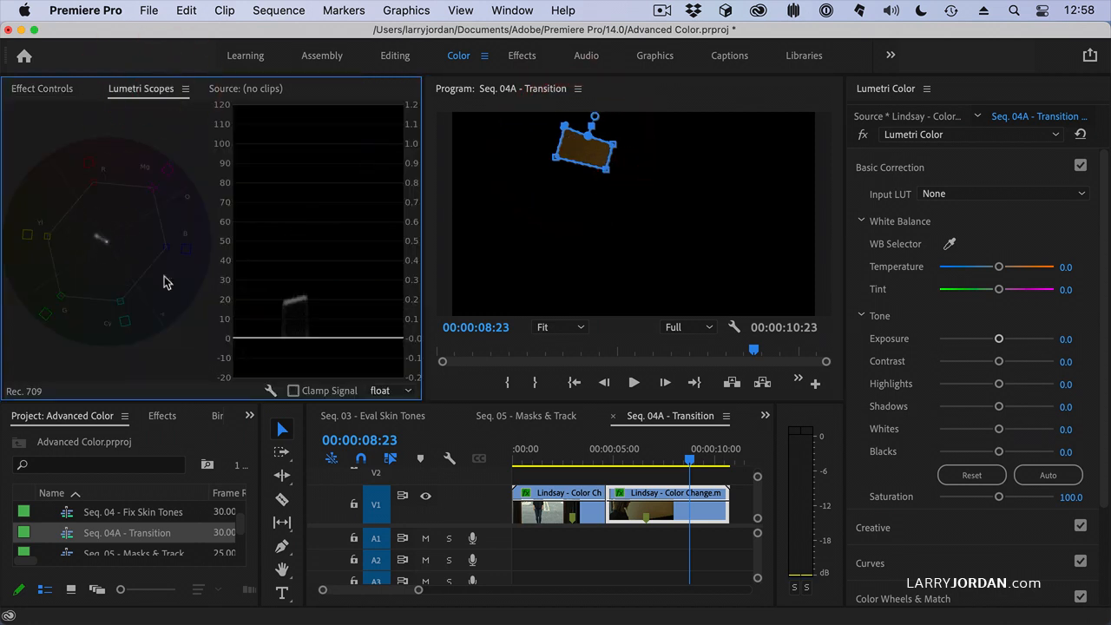
scroll("down", 3)
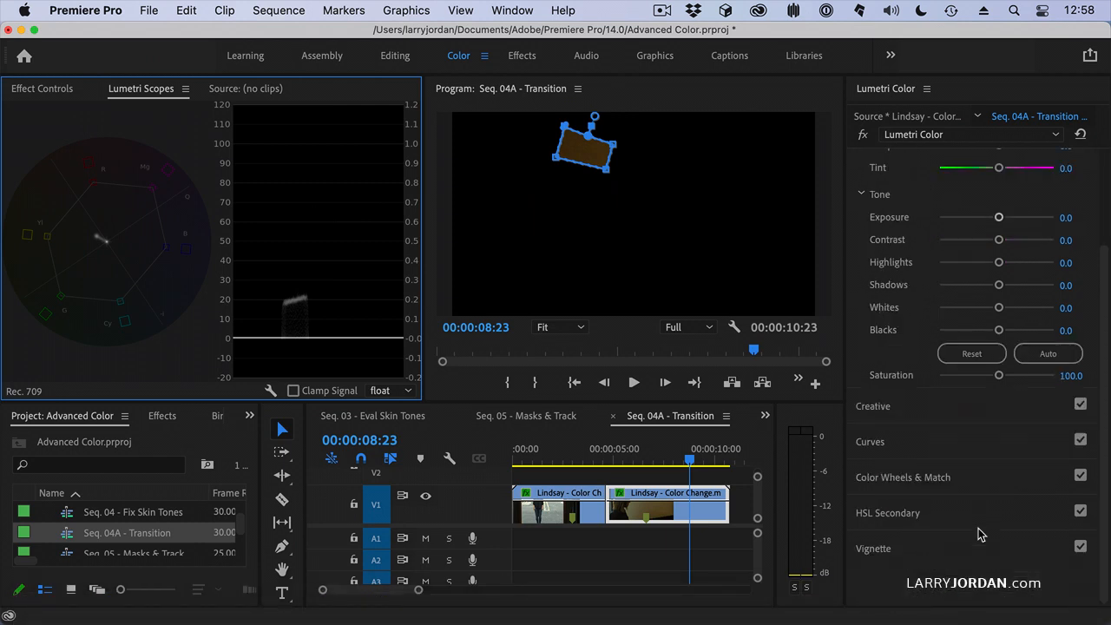
left_click(902, 476)
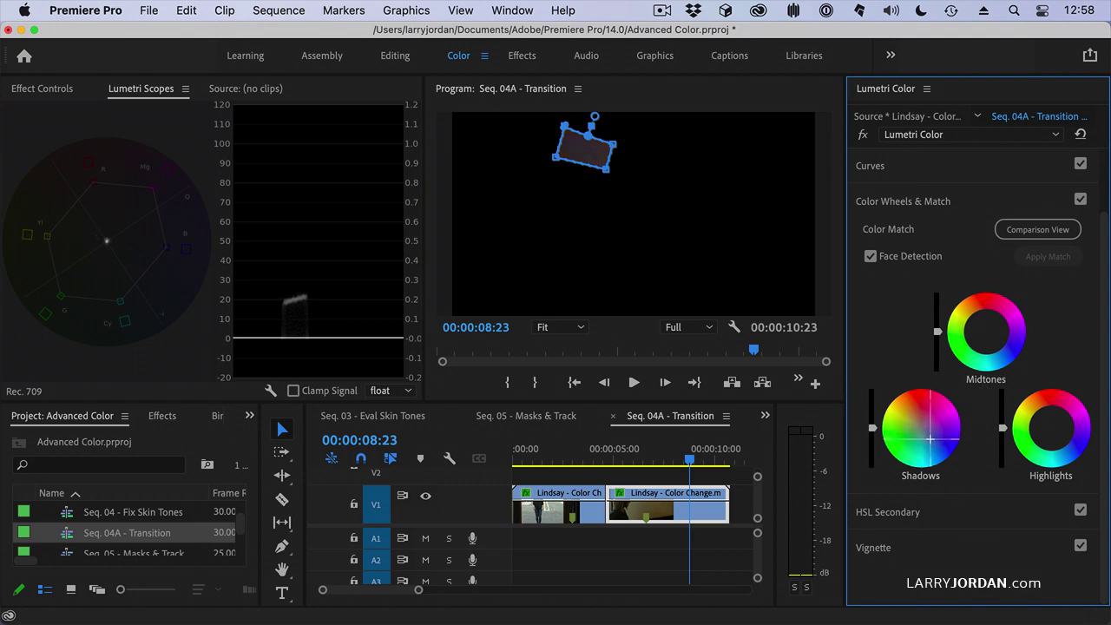
left_click(41, 87)
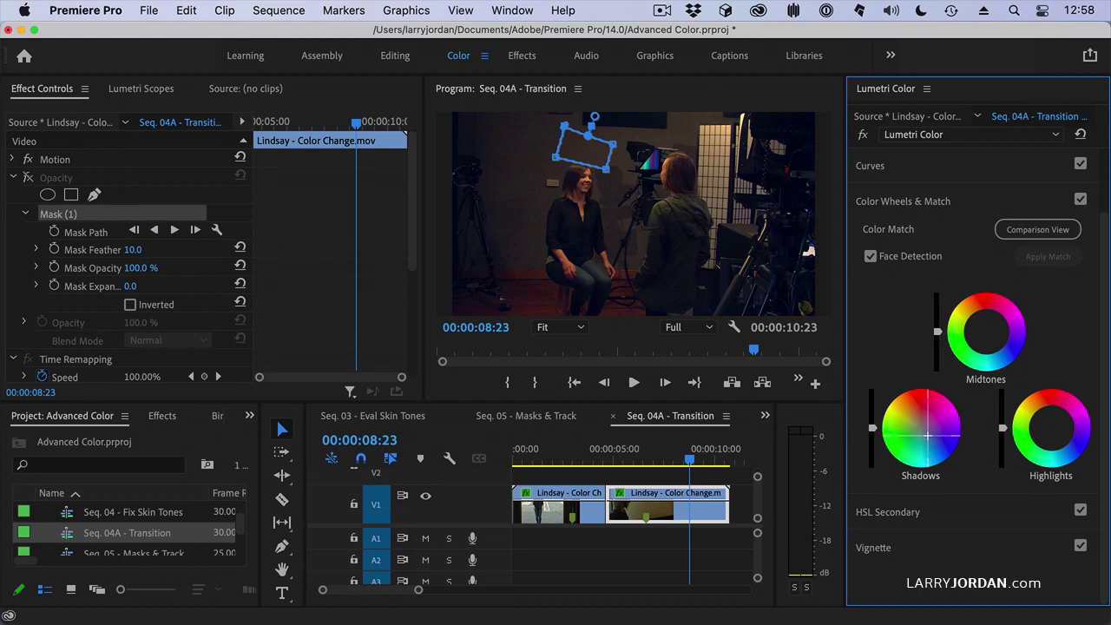
Step: Show Lumetri Scopes while grading the studio shot's color wheels
left_click(141, 87)
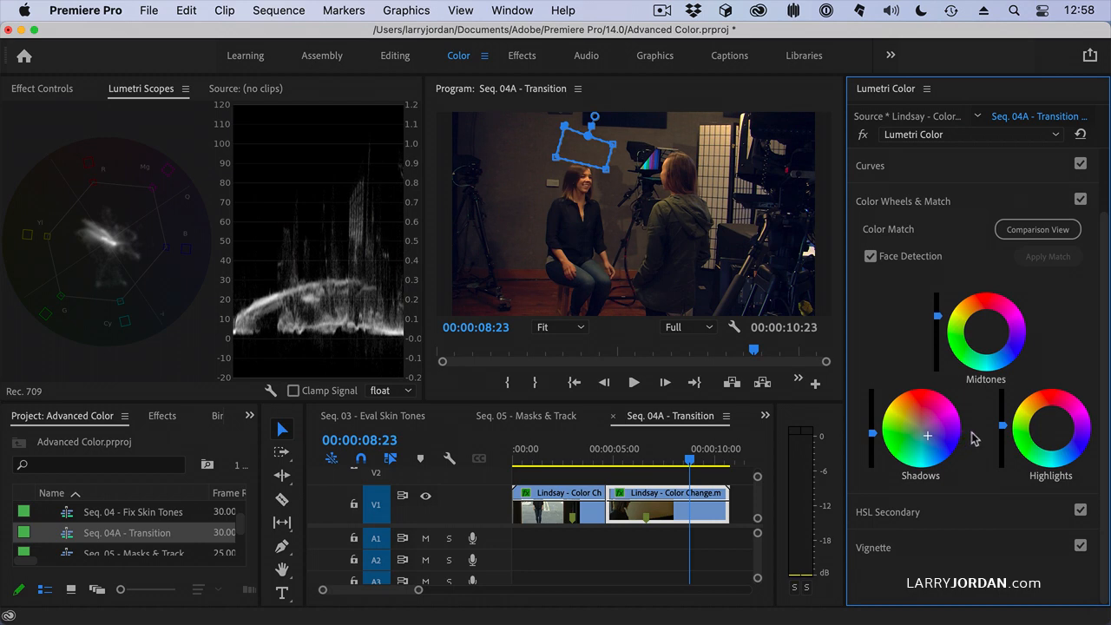
mouse_move(1005, 427)
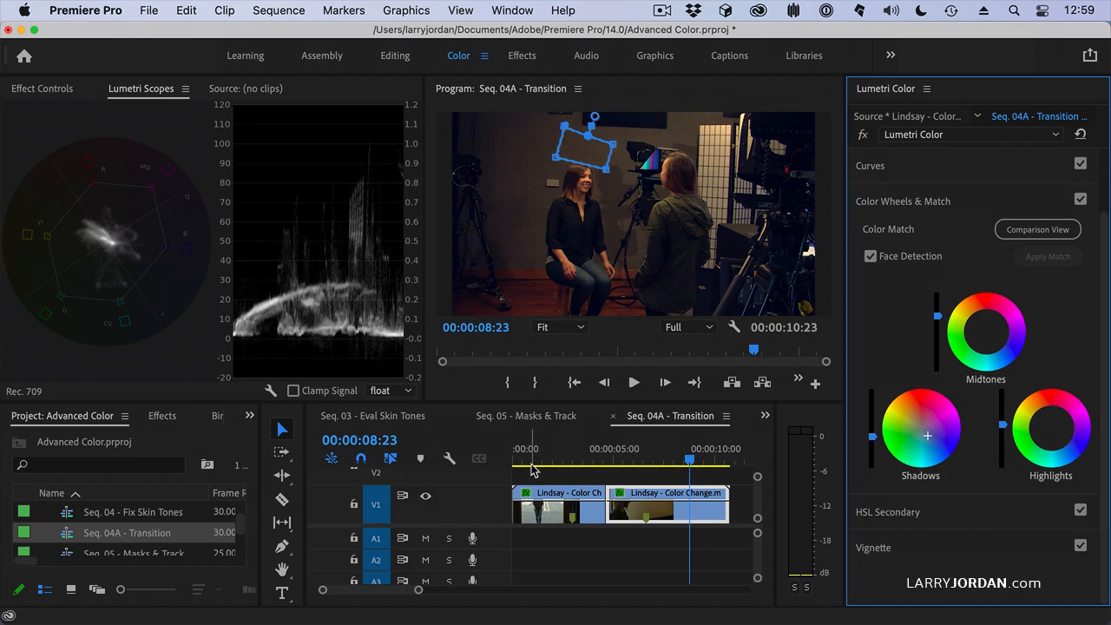
Step: Apply a Cross Dissolve at the cut between the daylight and studio shots
left_click(528, 449)
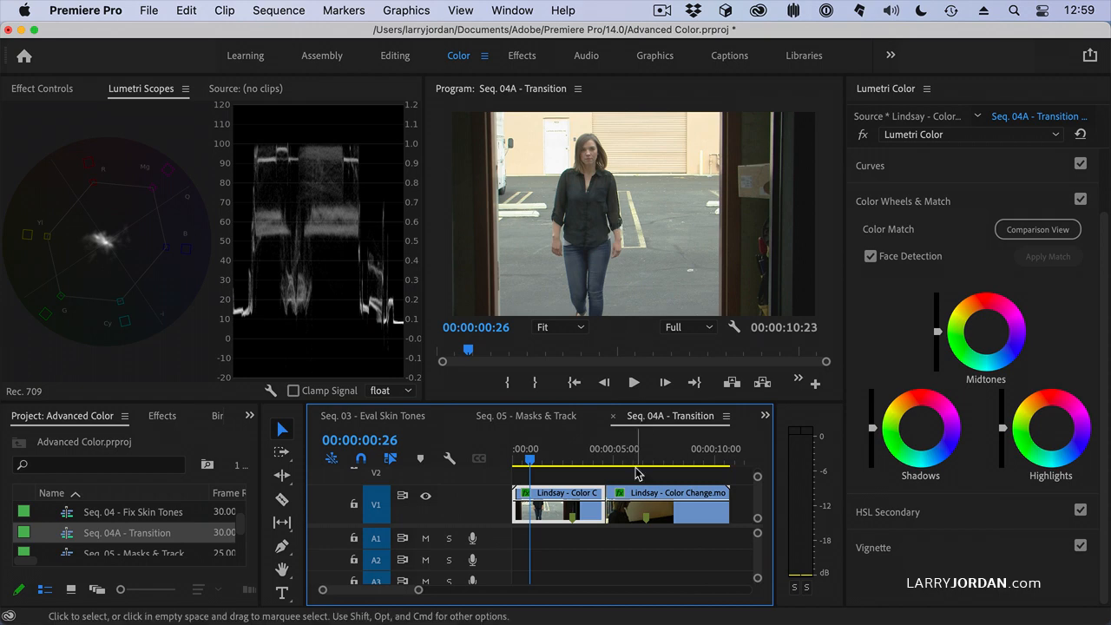
left_click(646, 449)
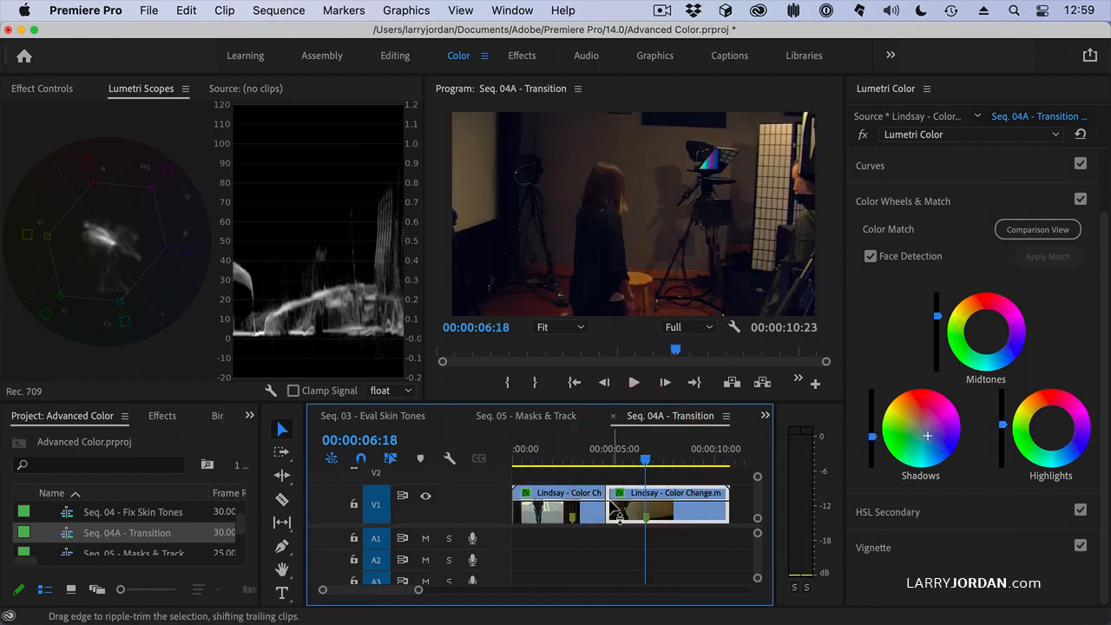
left_click(603, 534)
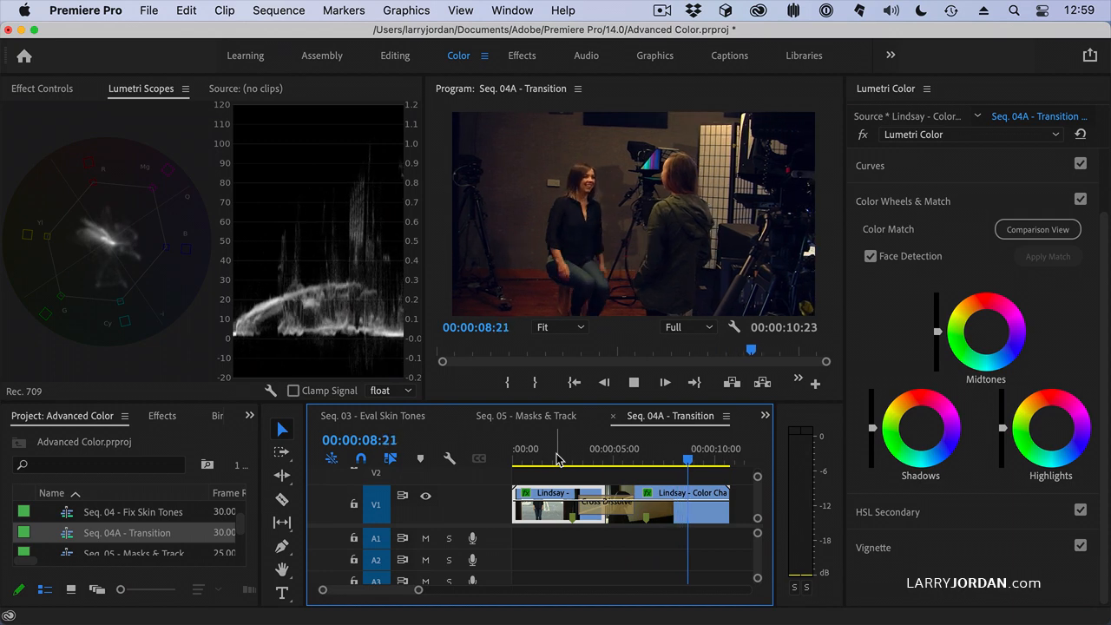
left_click(633, 382)
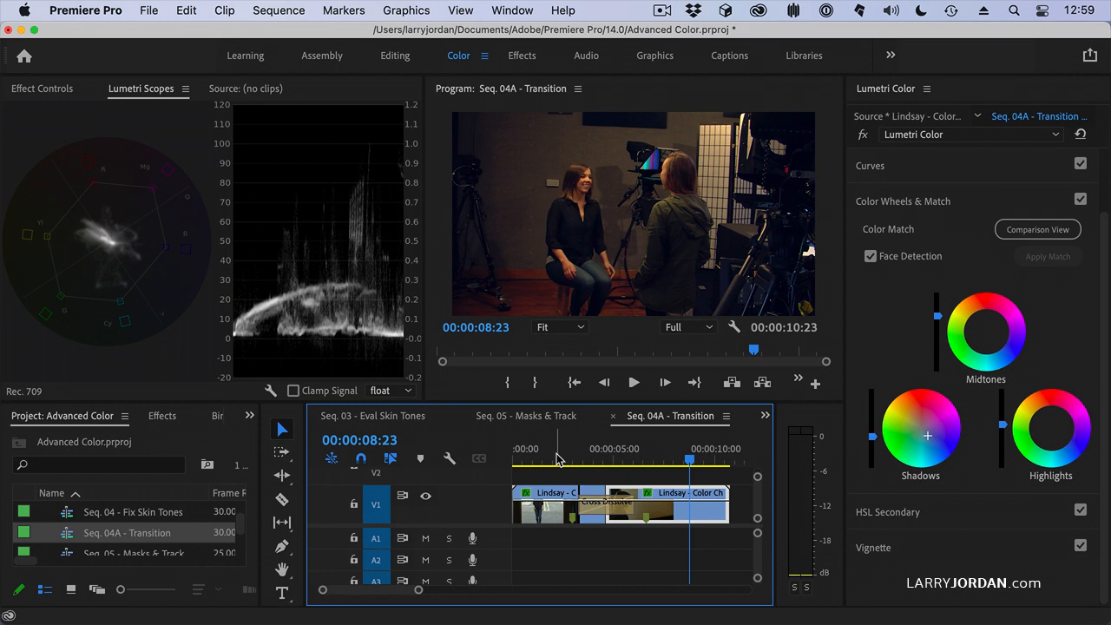
left_click(633, 381)
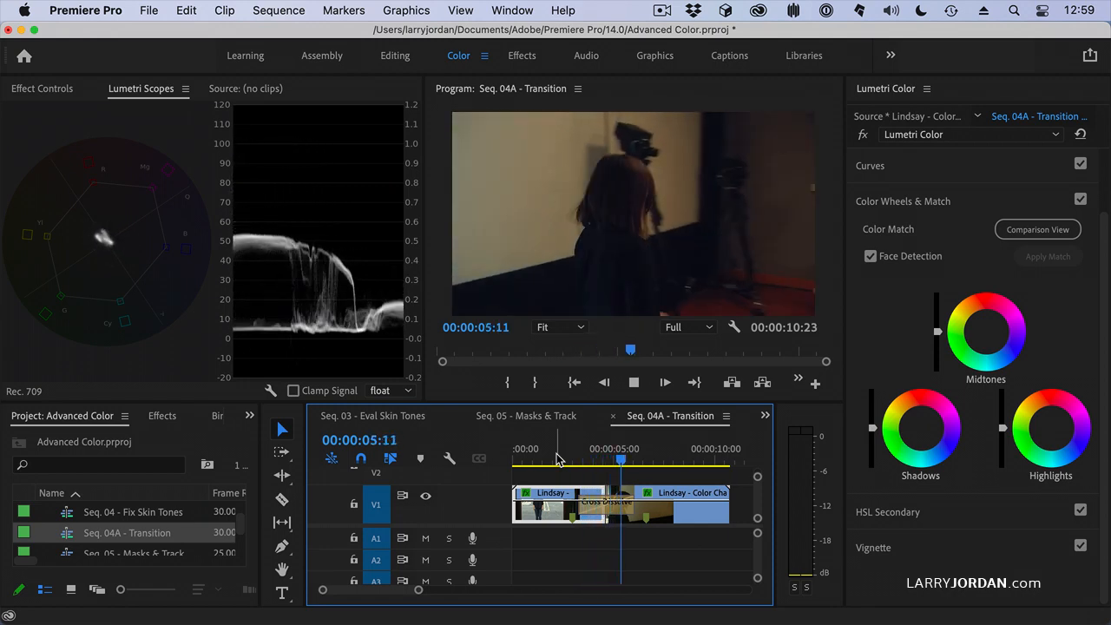
left_click(659, 448)
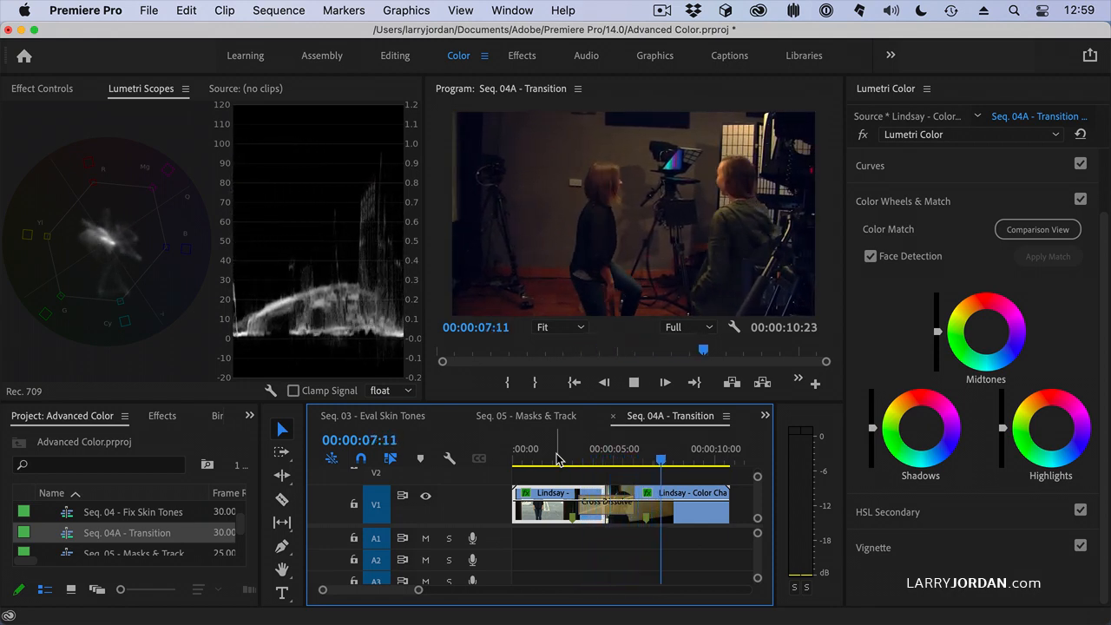